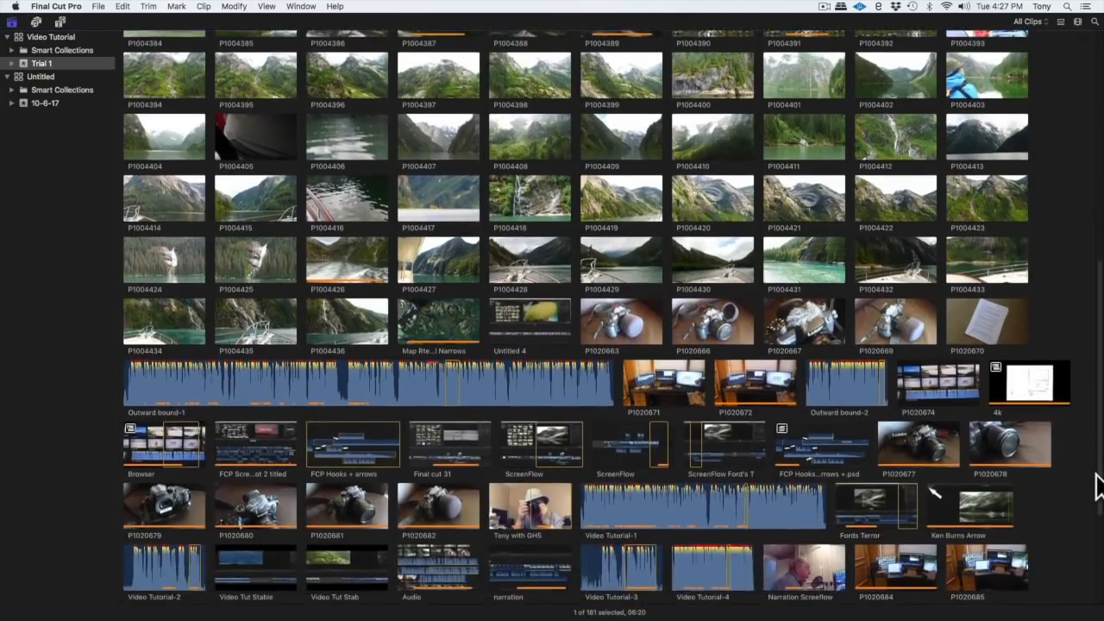
{"action": "scroll", "scroll_direction": "down", "scroll_amount": 3}
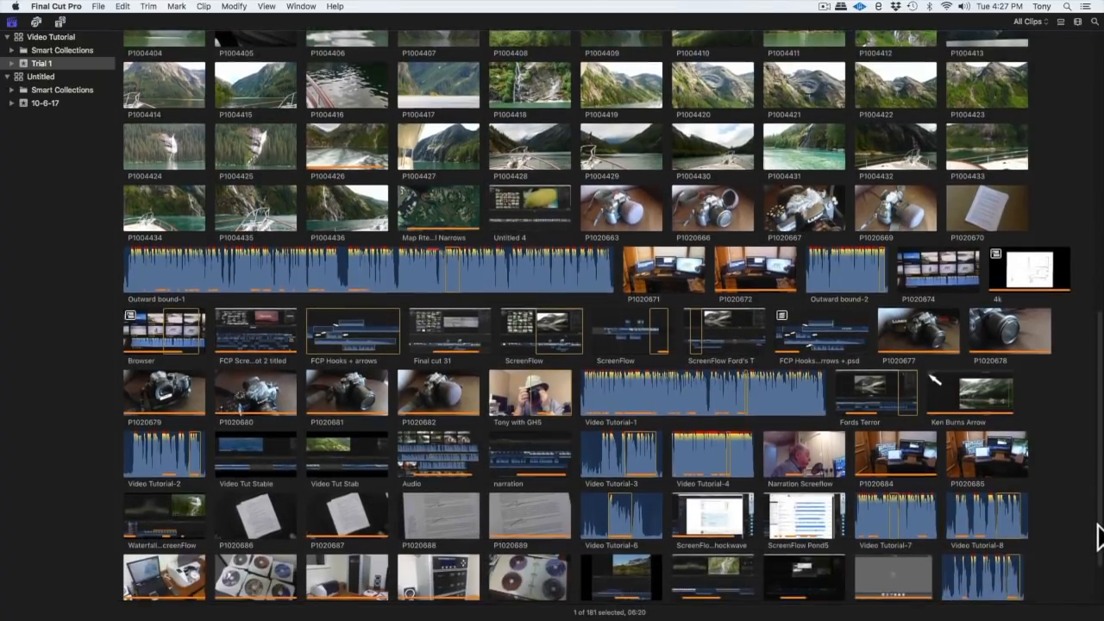
{"action": "scroll", "scroll_direction": "down", "scroll_amount": 3}
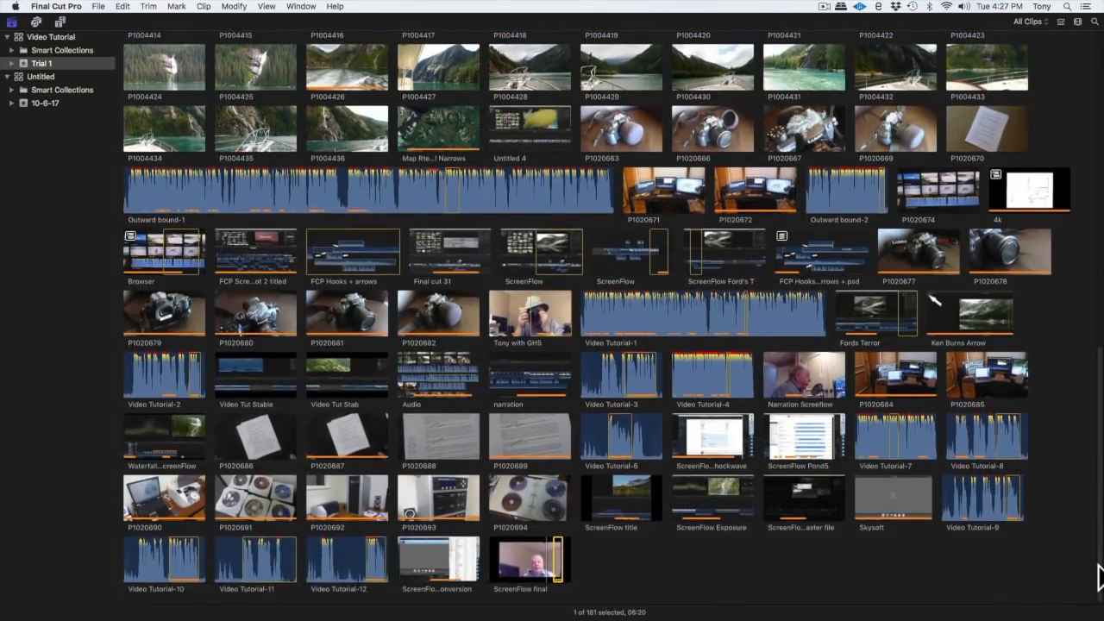